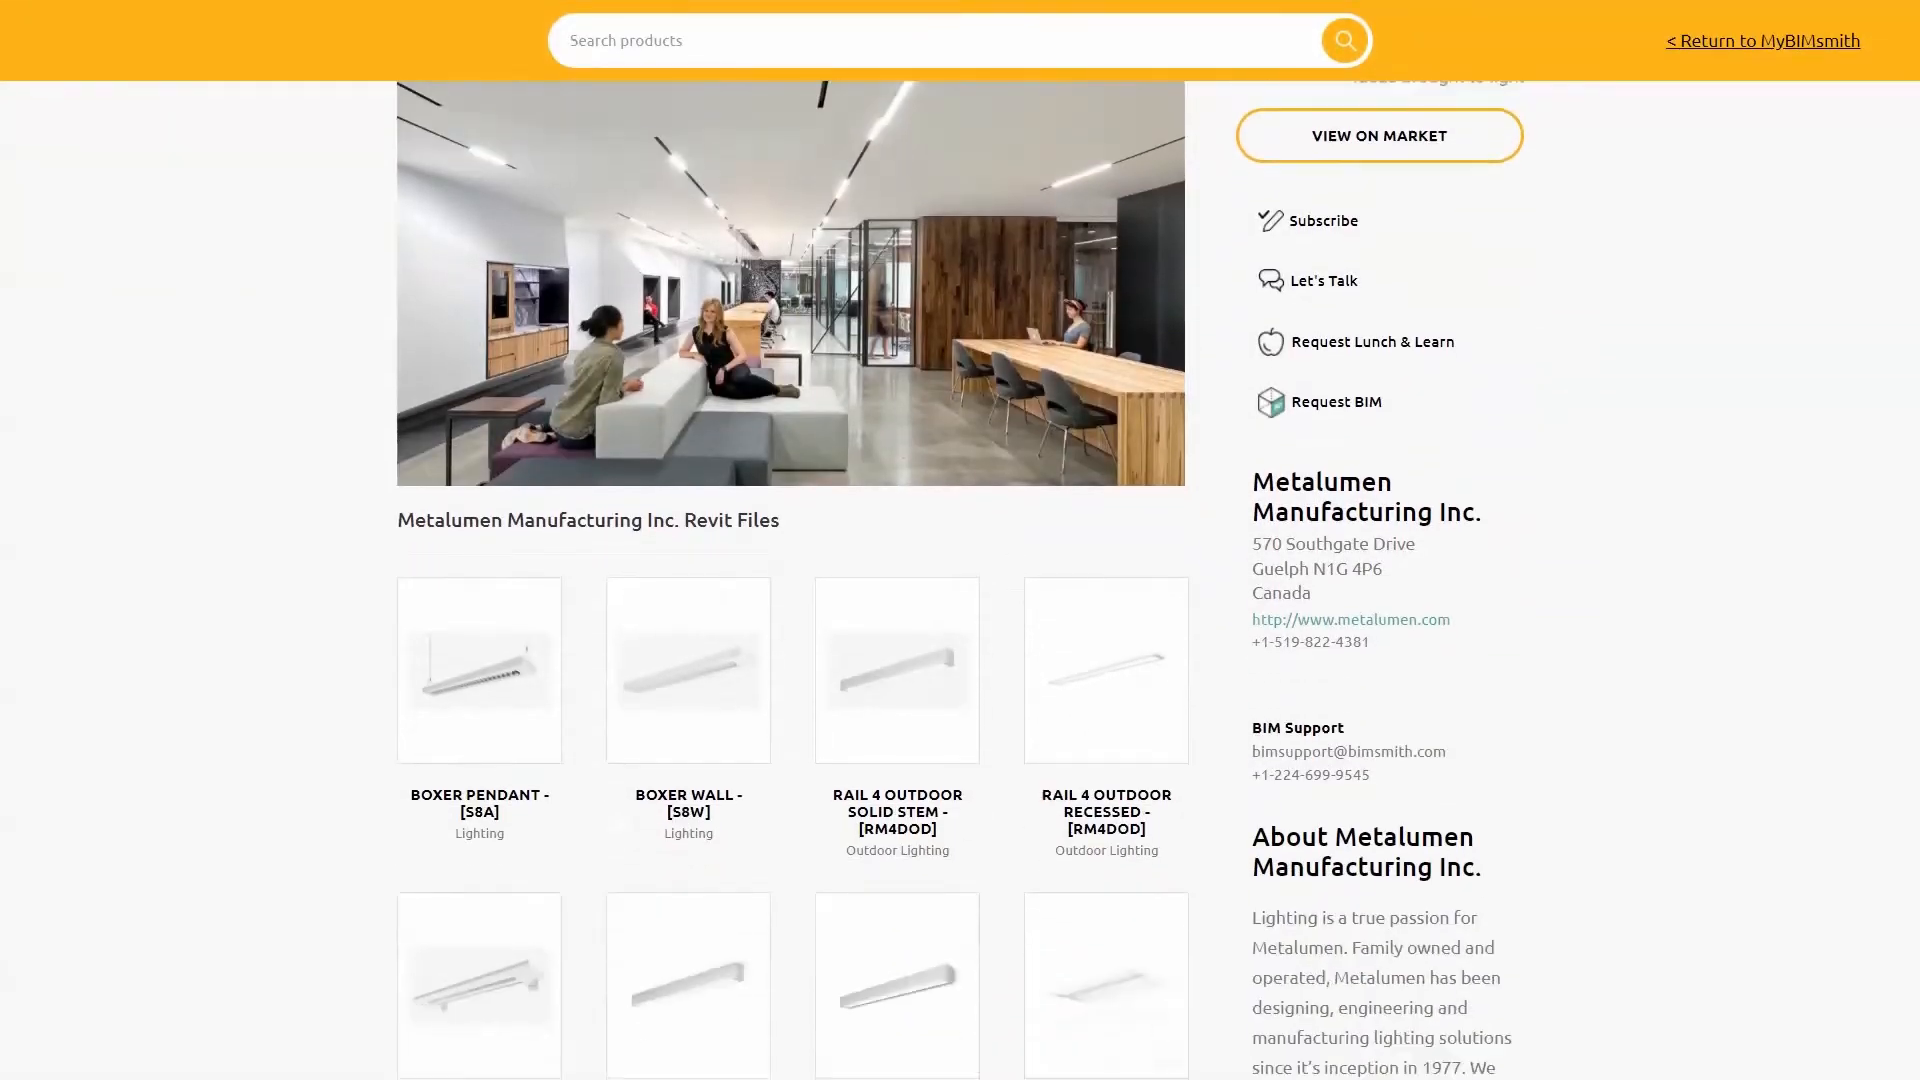
Start placing a component and browse to load the Metalumen Grande indoor fixture family.
scroll("down", 3)
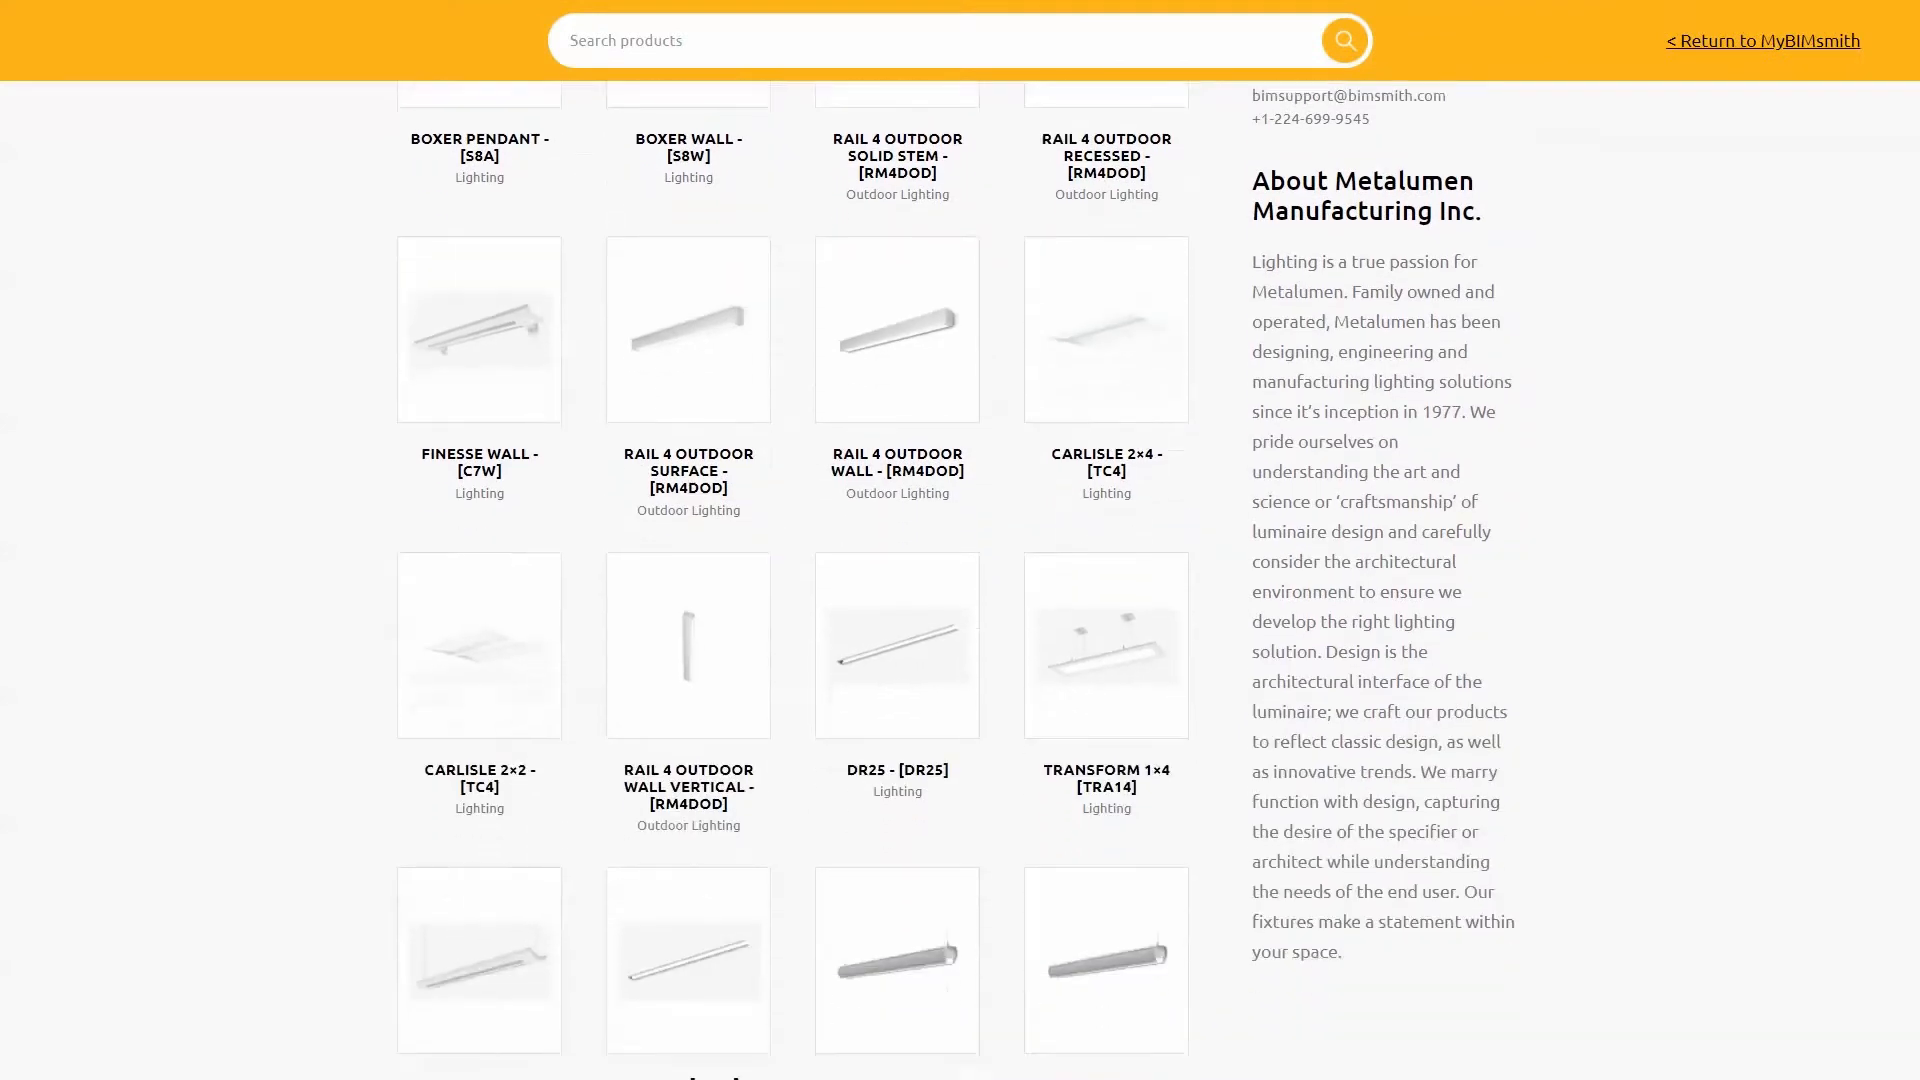
scroll("down", 3)
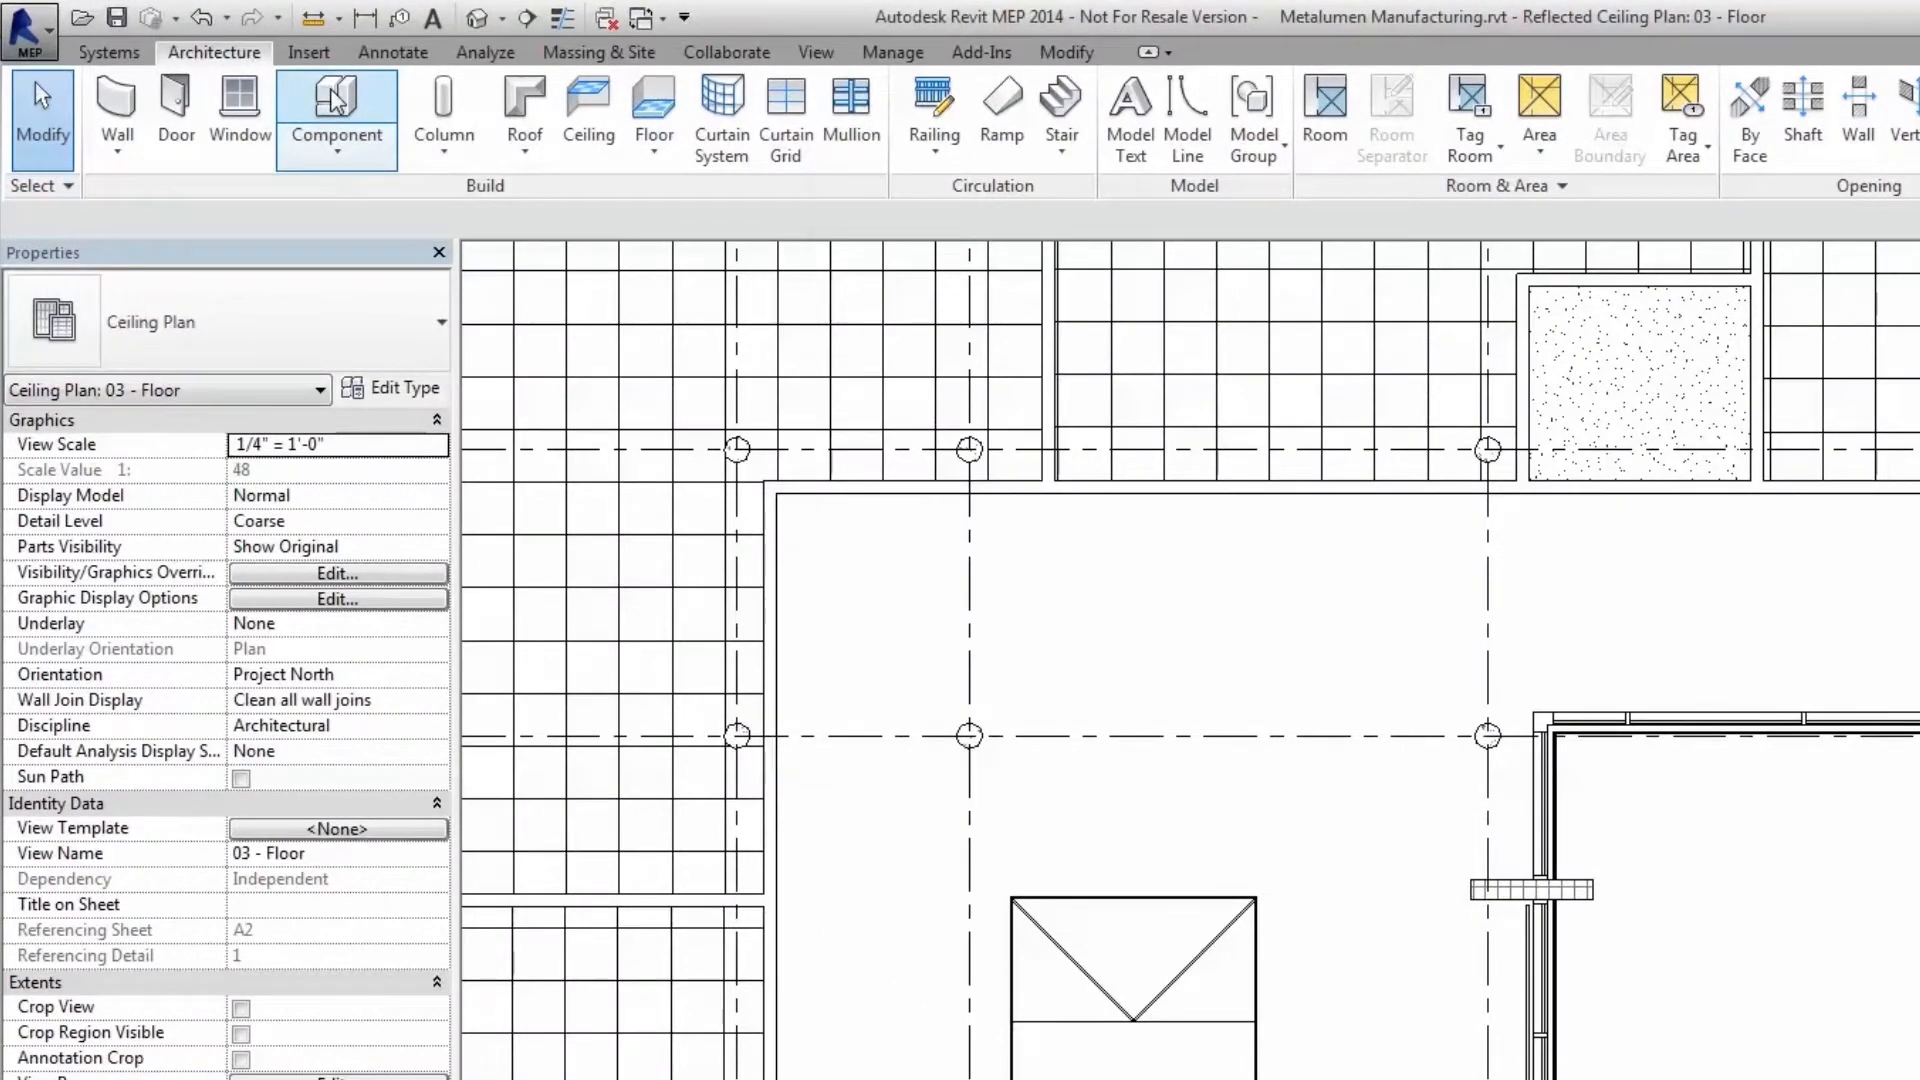
left_click(336, 108)
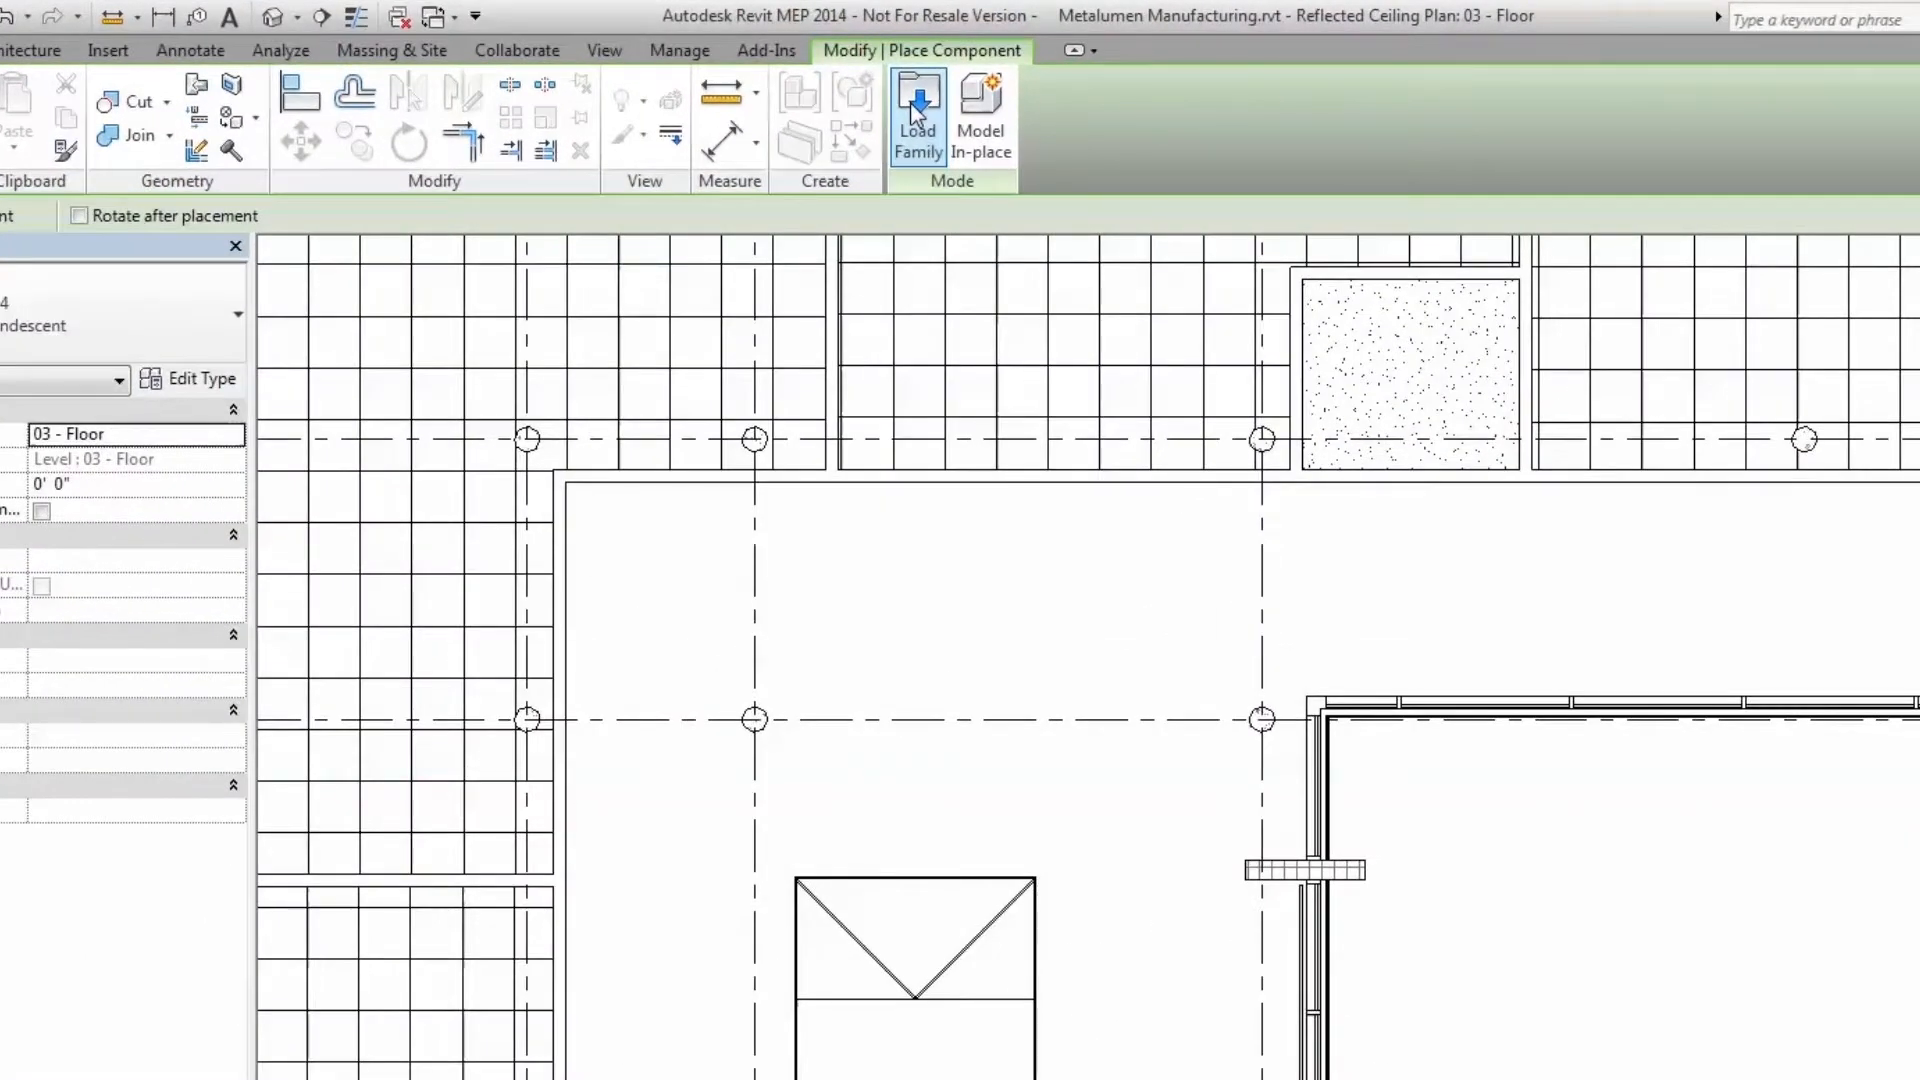
left_click(916, 110)
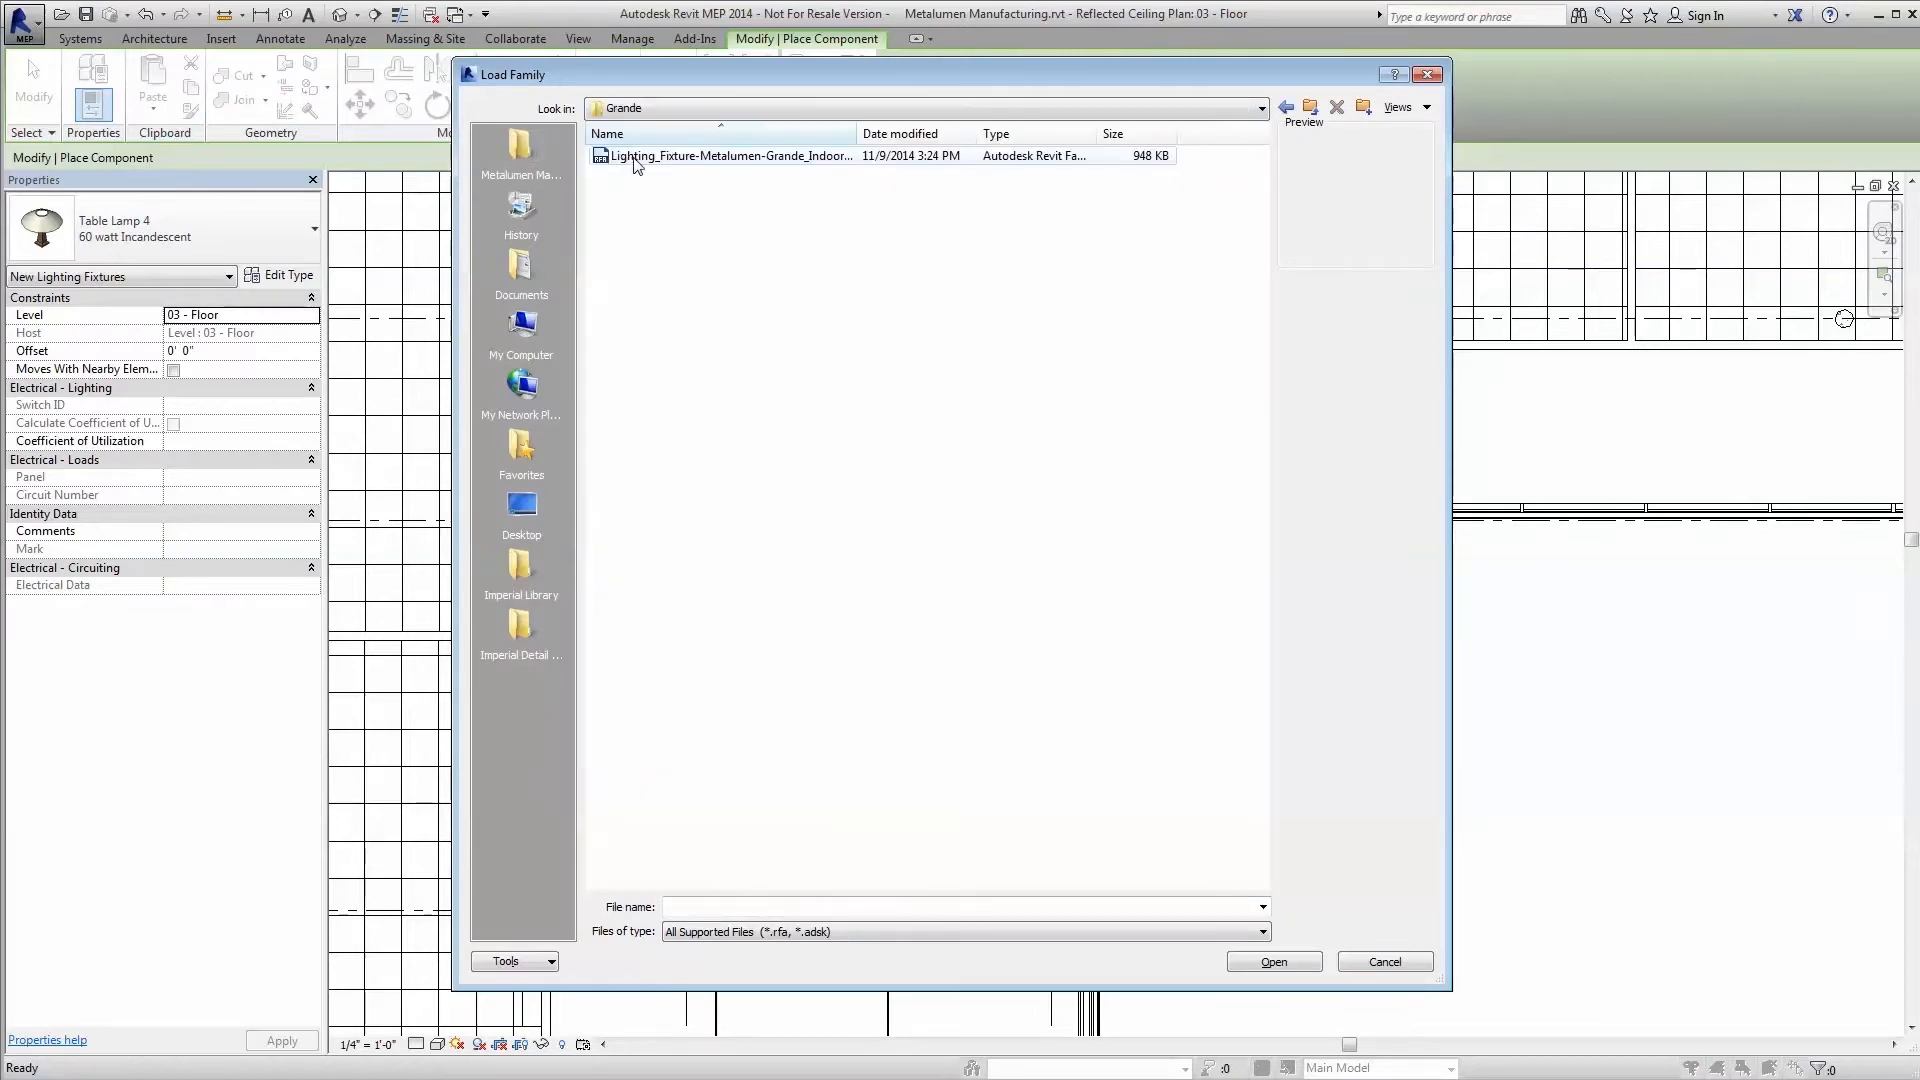
Load the Grande family, keeping only the 120 V type RM4D-L30K-4-M-L3-1.
left_click(1273, 961)
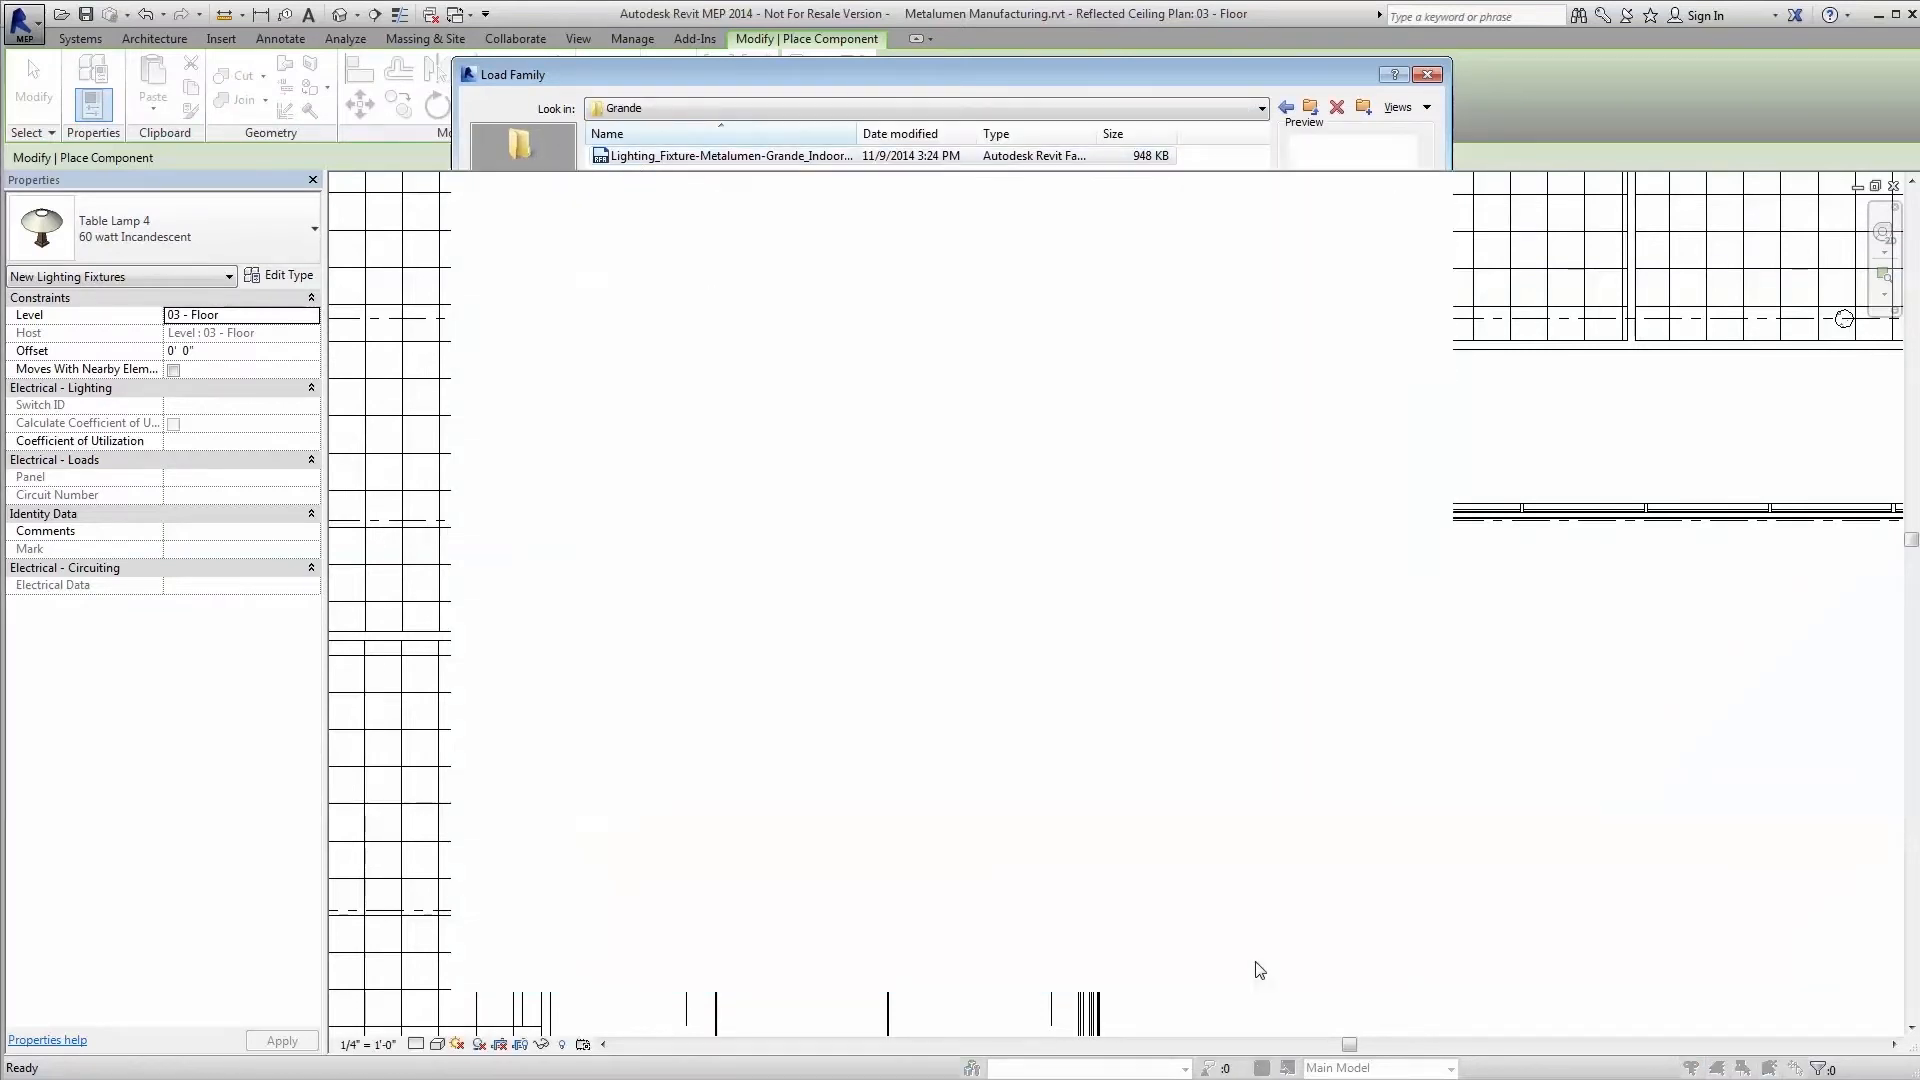
double_click(722, 156)
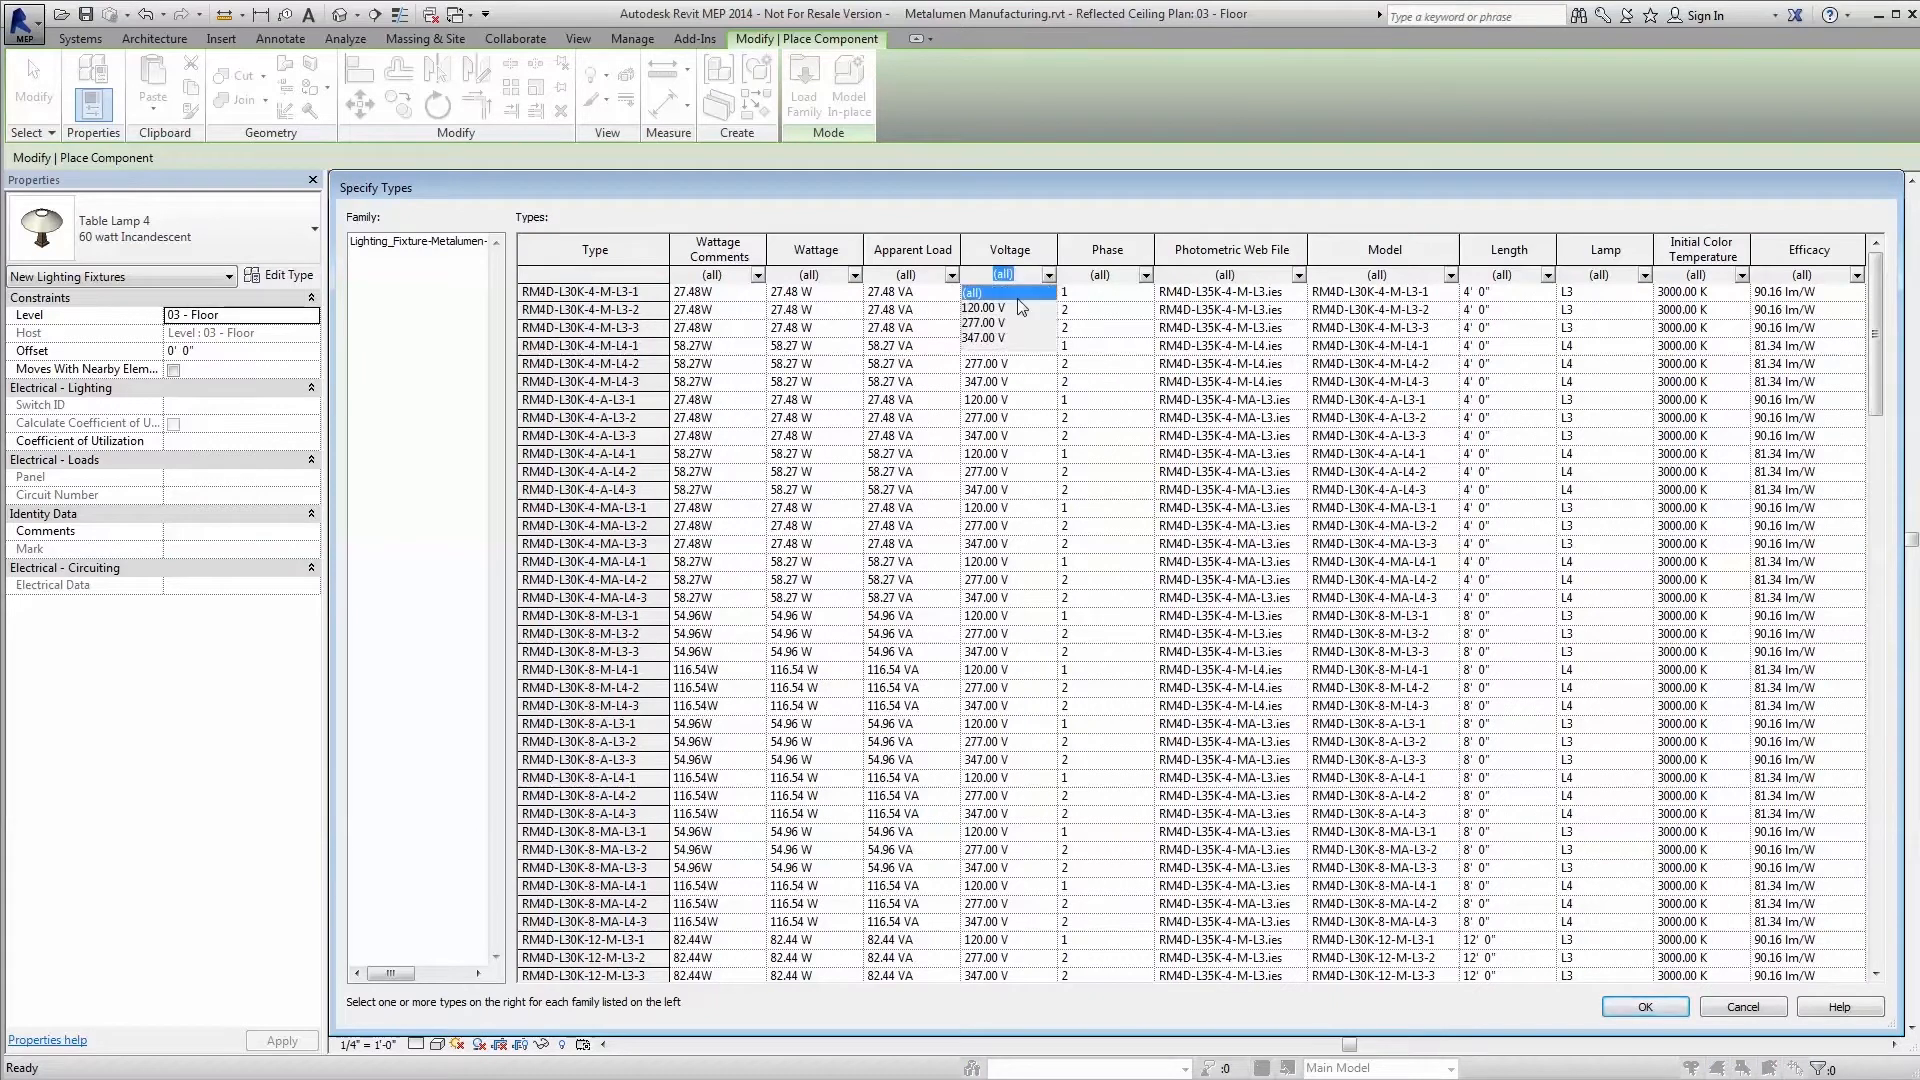
left_click(993, 307)
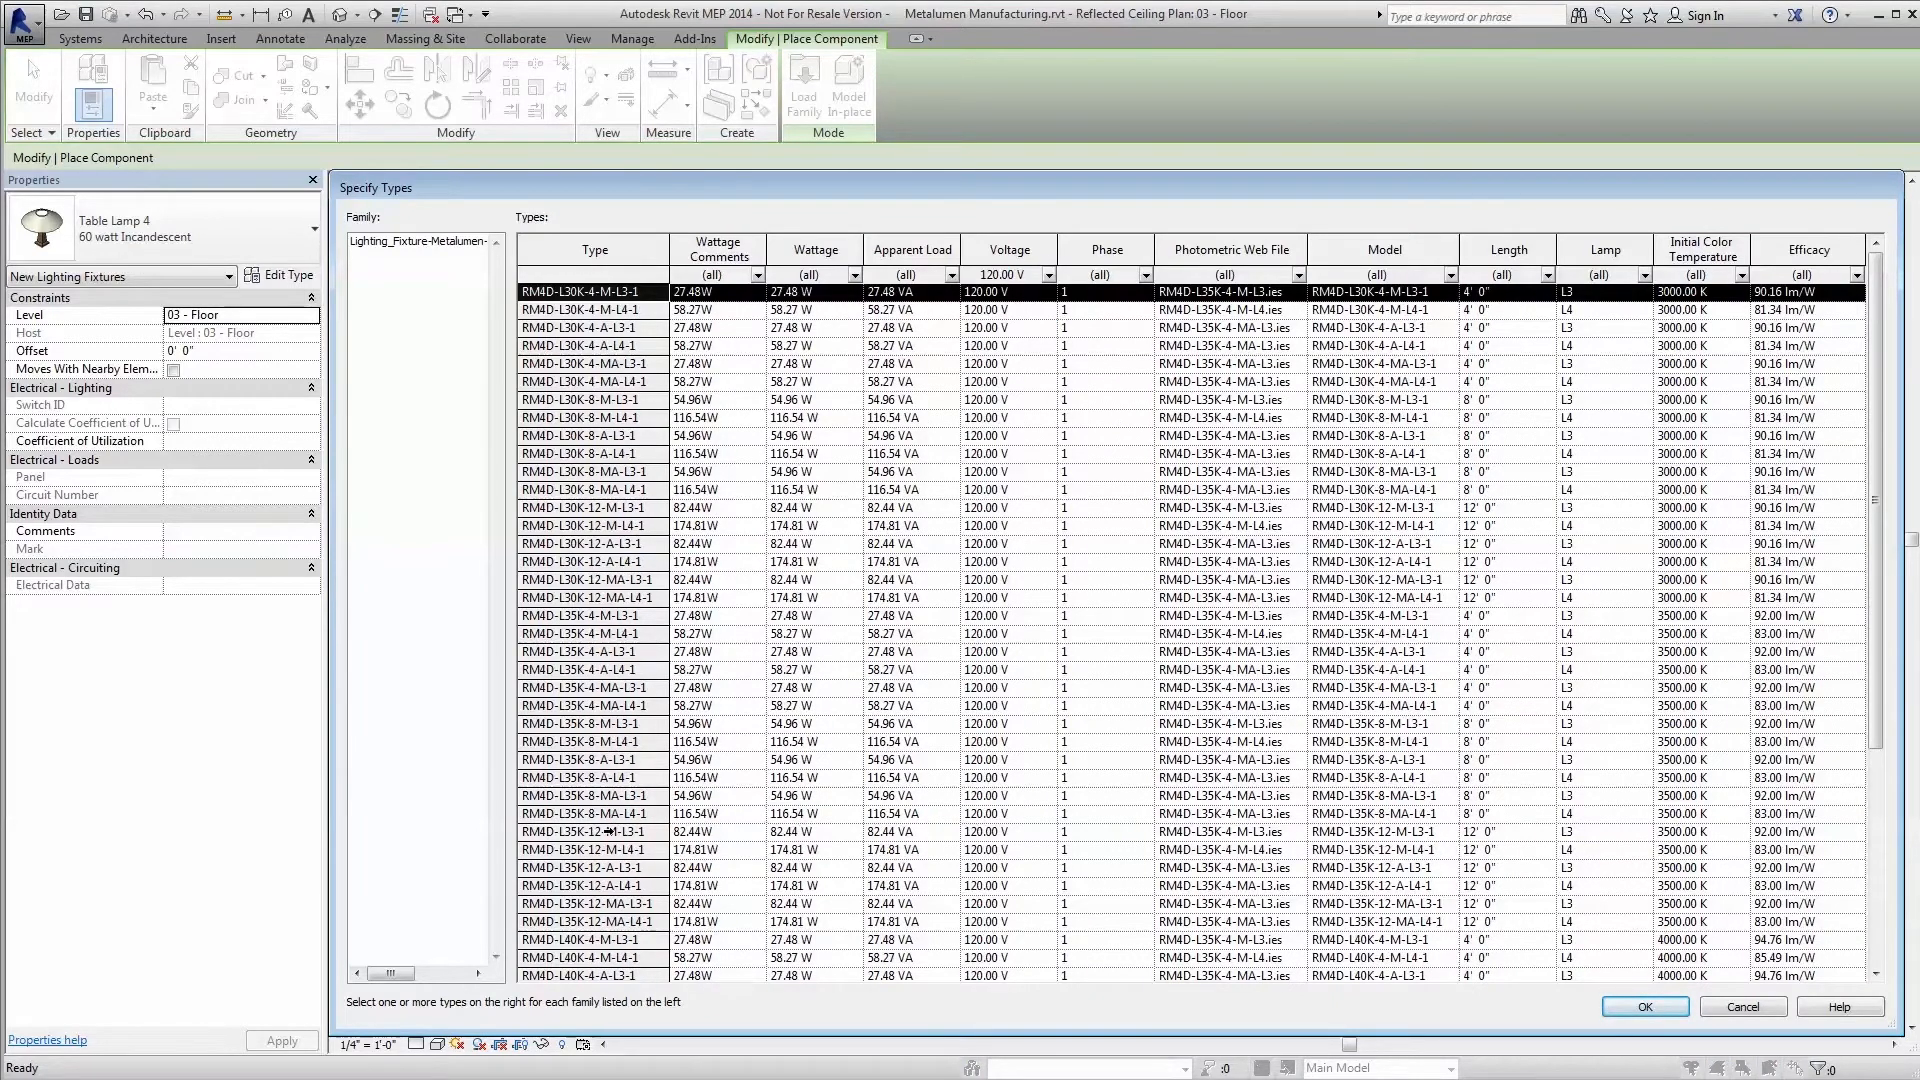
left_click(1642, 1006)
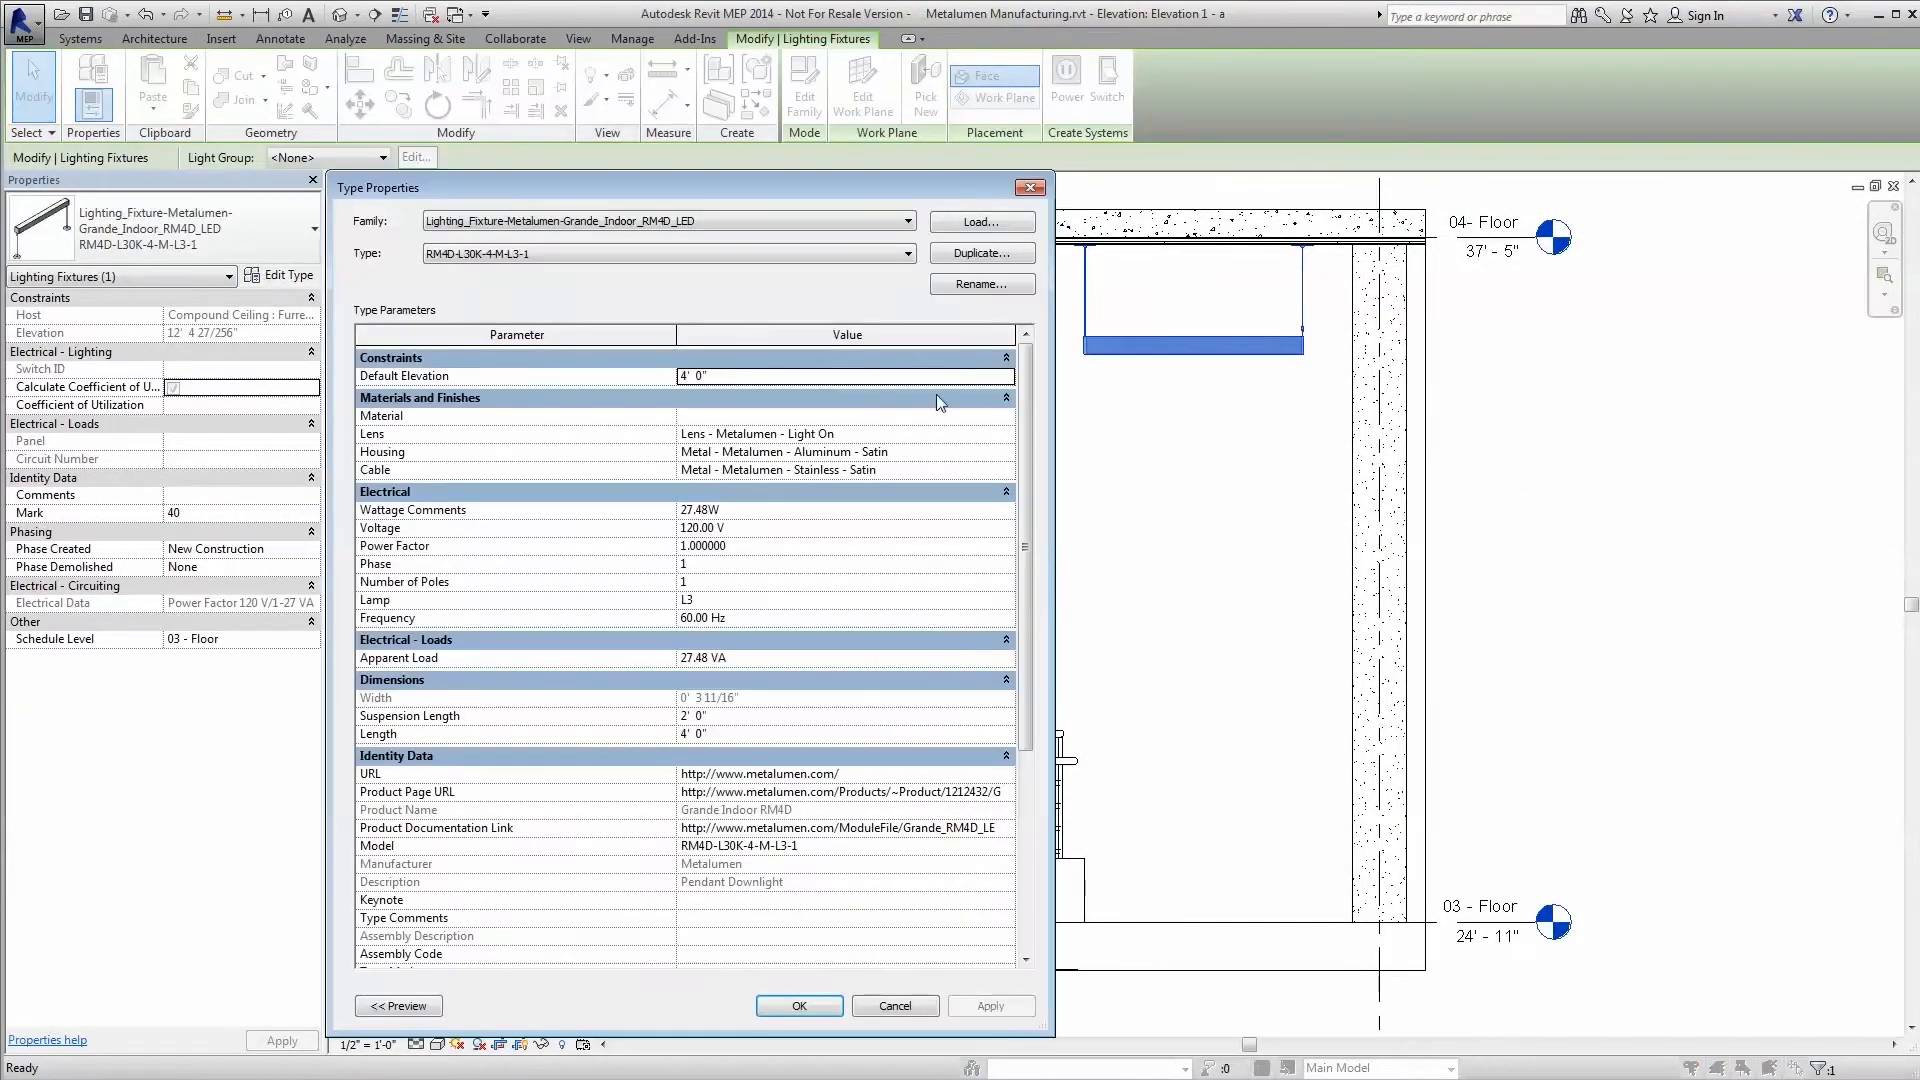
Review the Grande type's electrical, dimension, identity and photometric parameters, then close Type Properties.
scroll("down", 3)
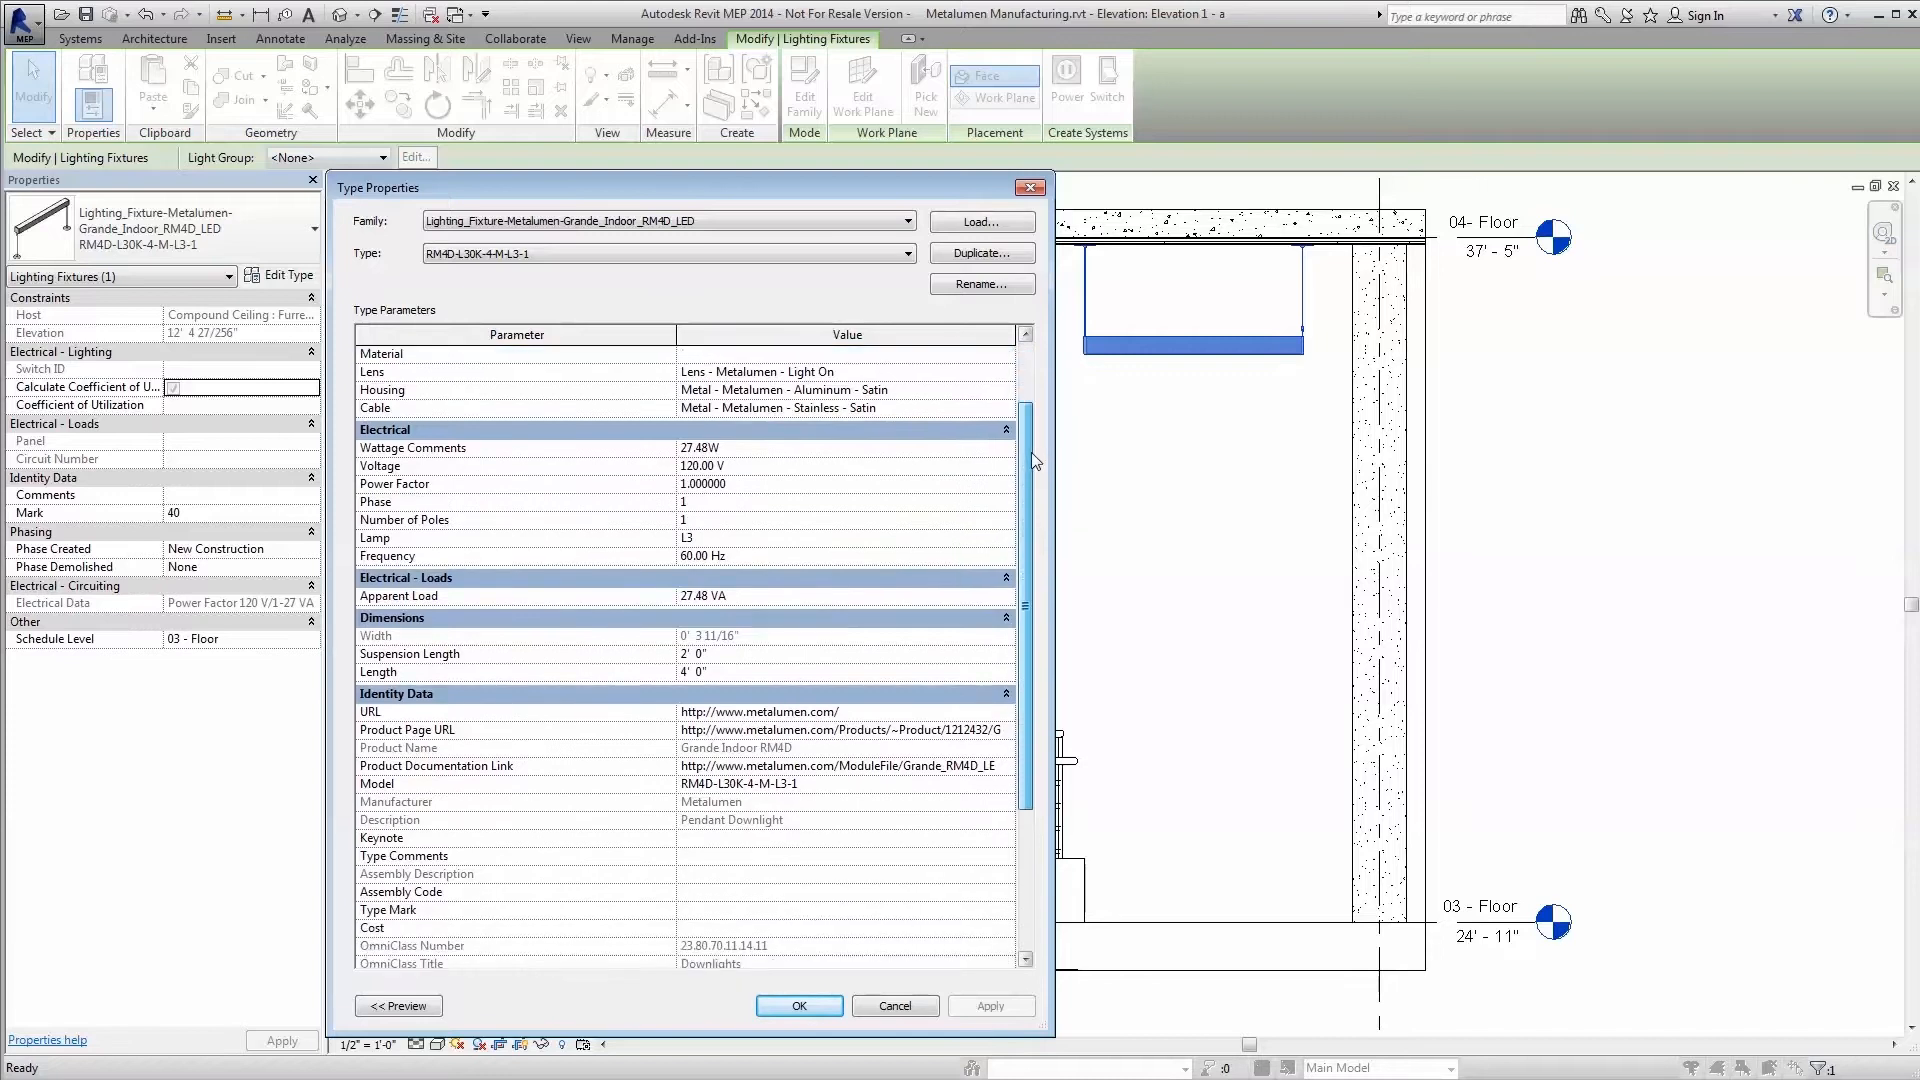
scroll("down", 3)
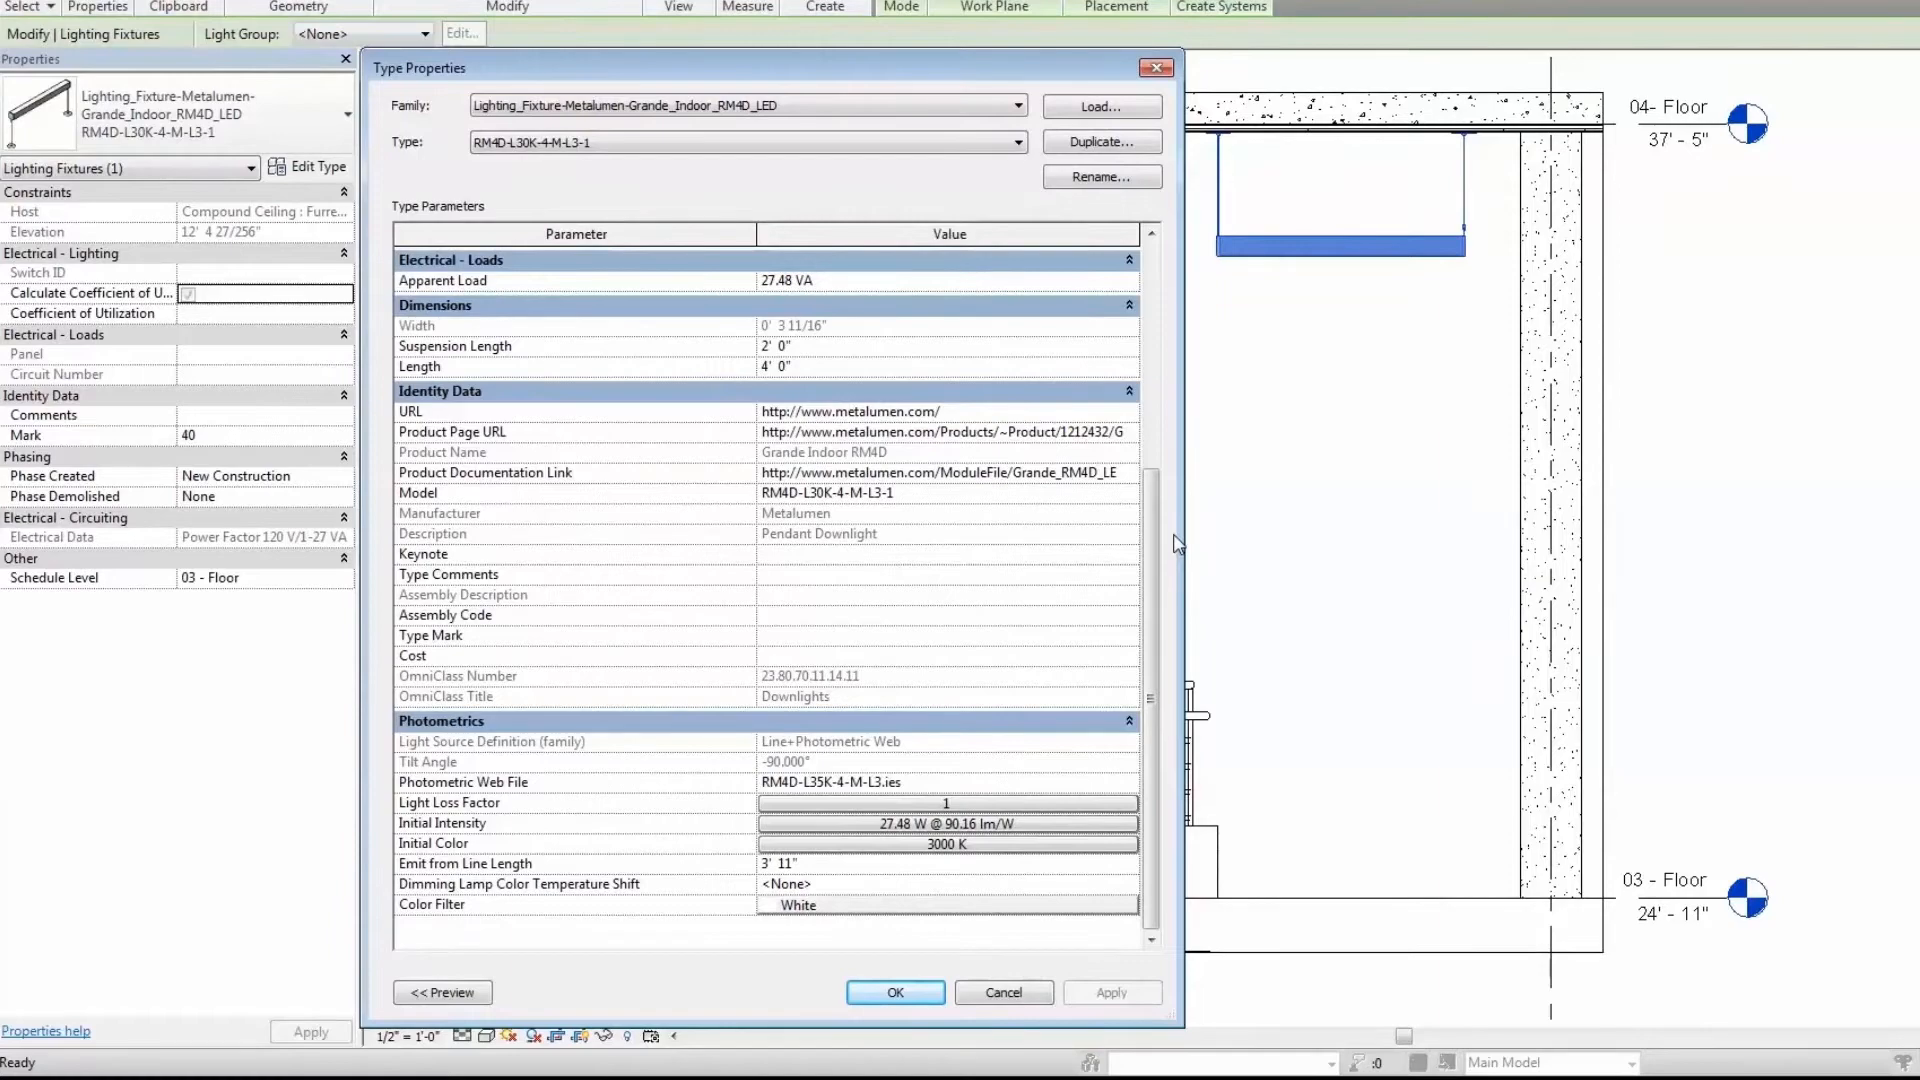
left_click(894, 992)
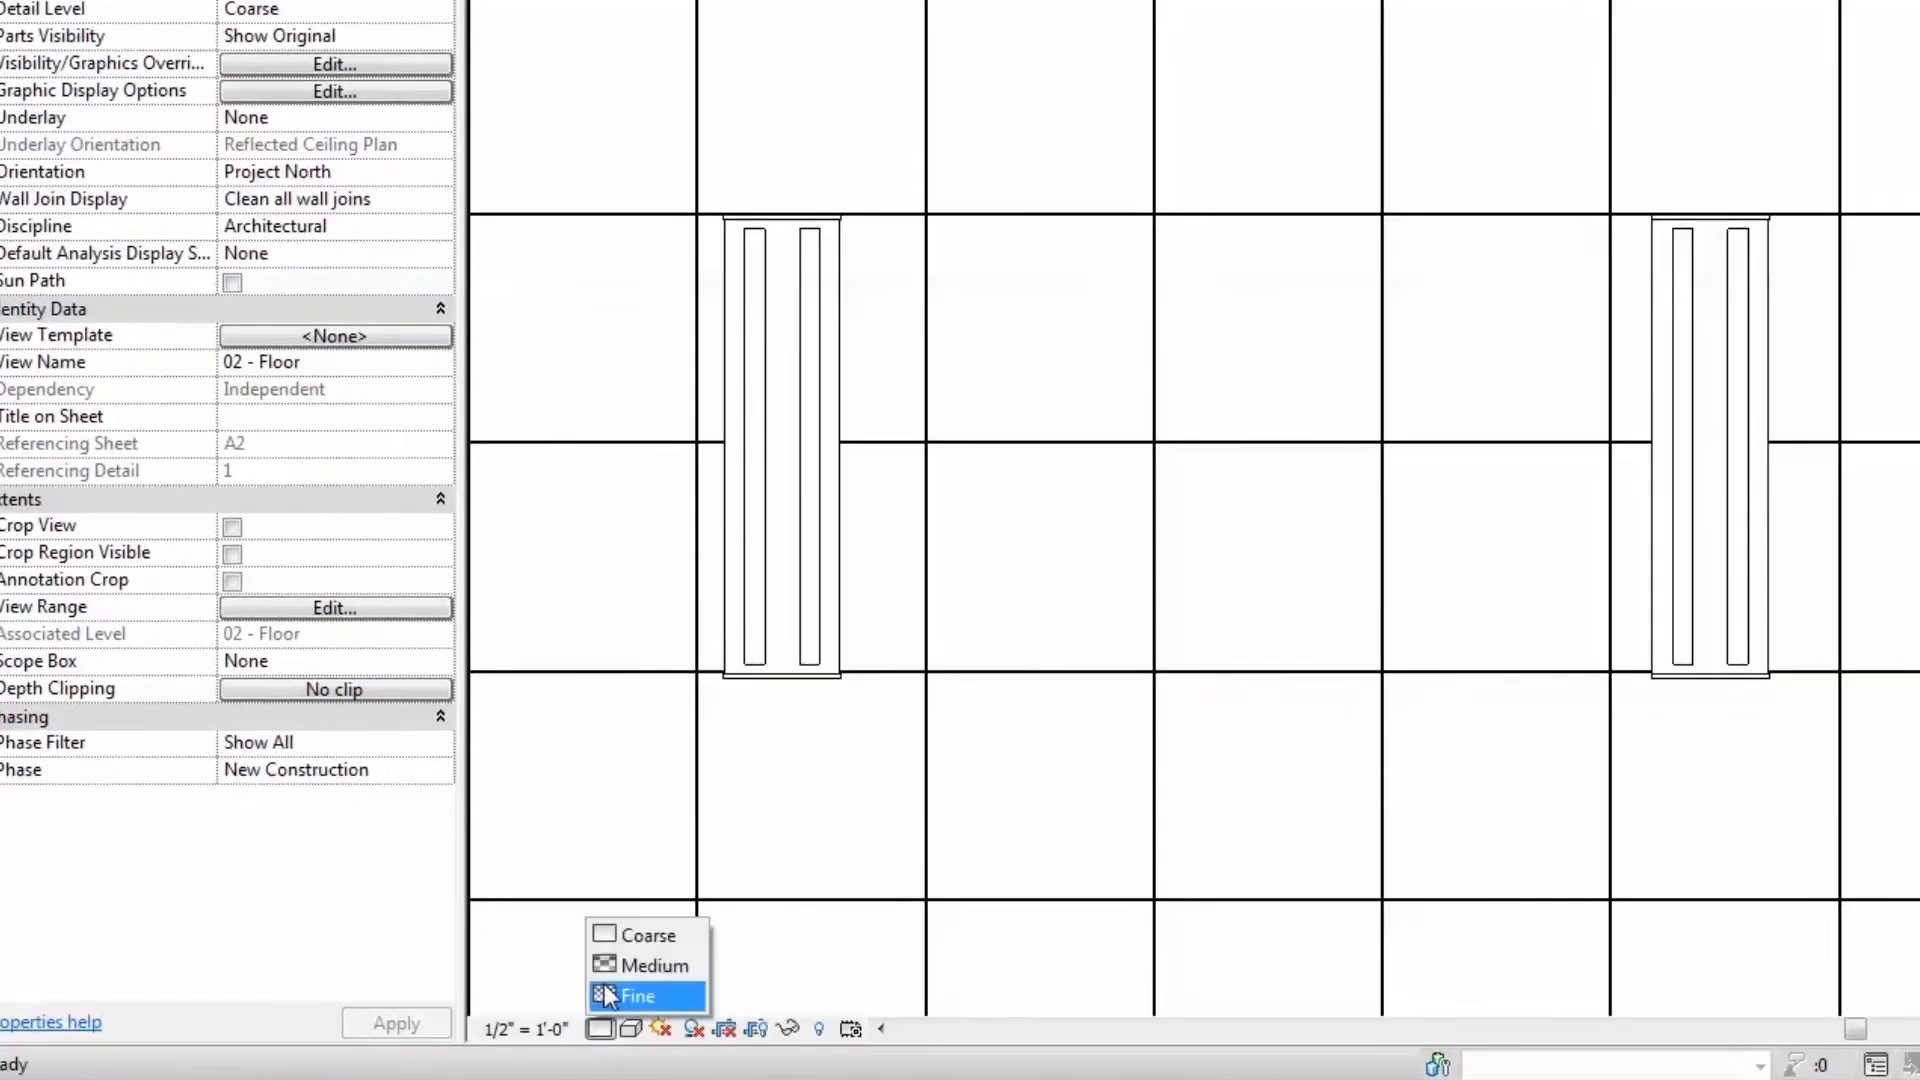
Set the 02 - Floor ceiling plan's detail level to Fine.
left_click(634, 994)
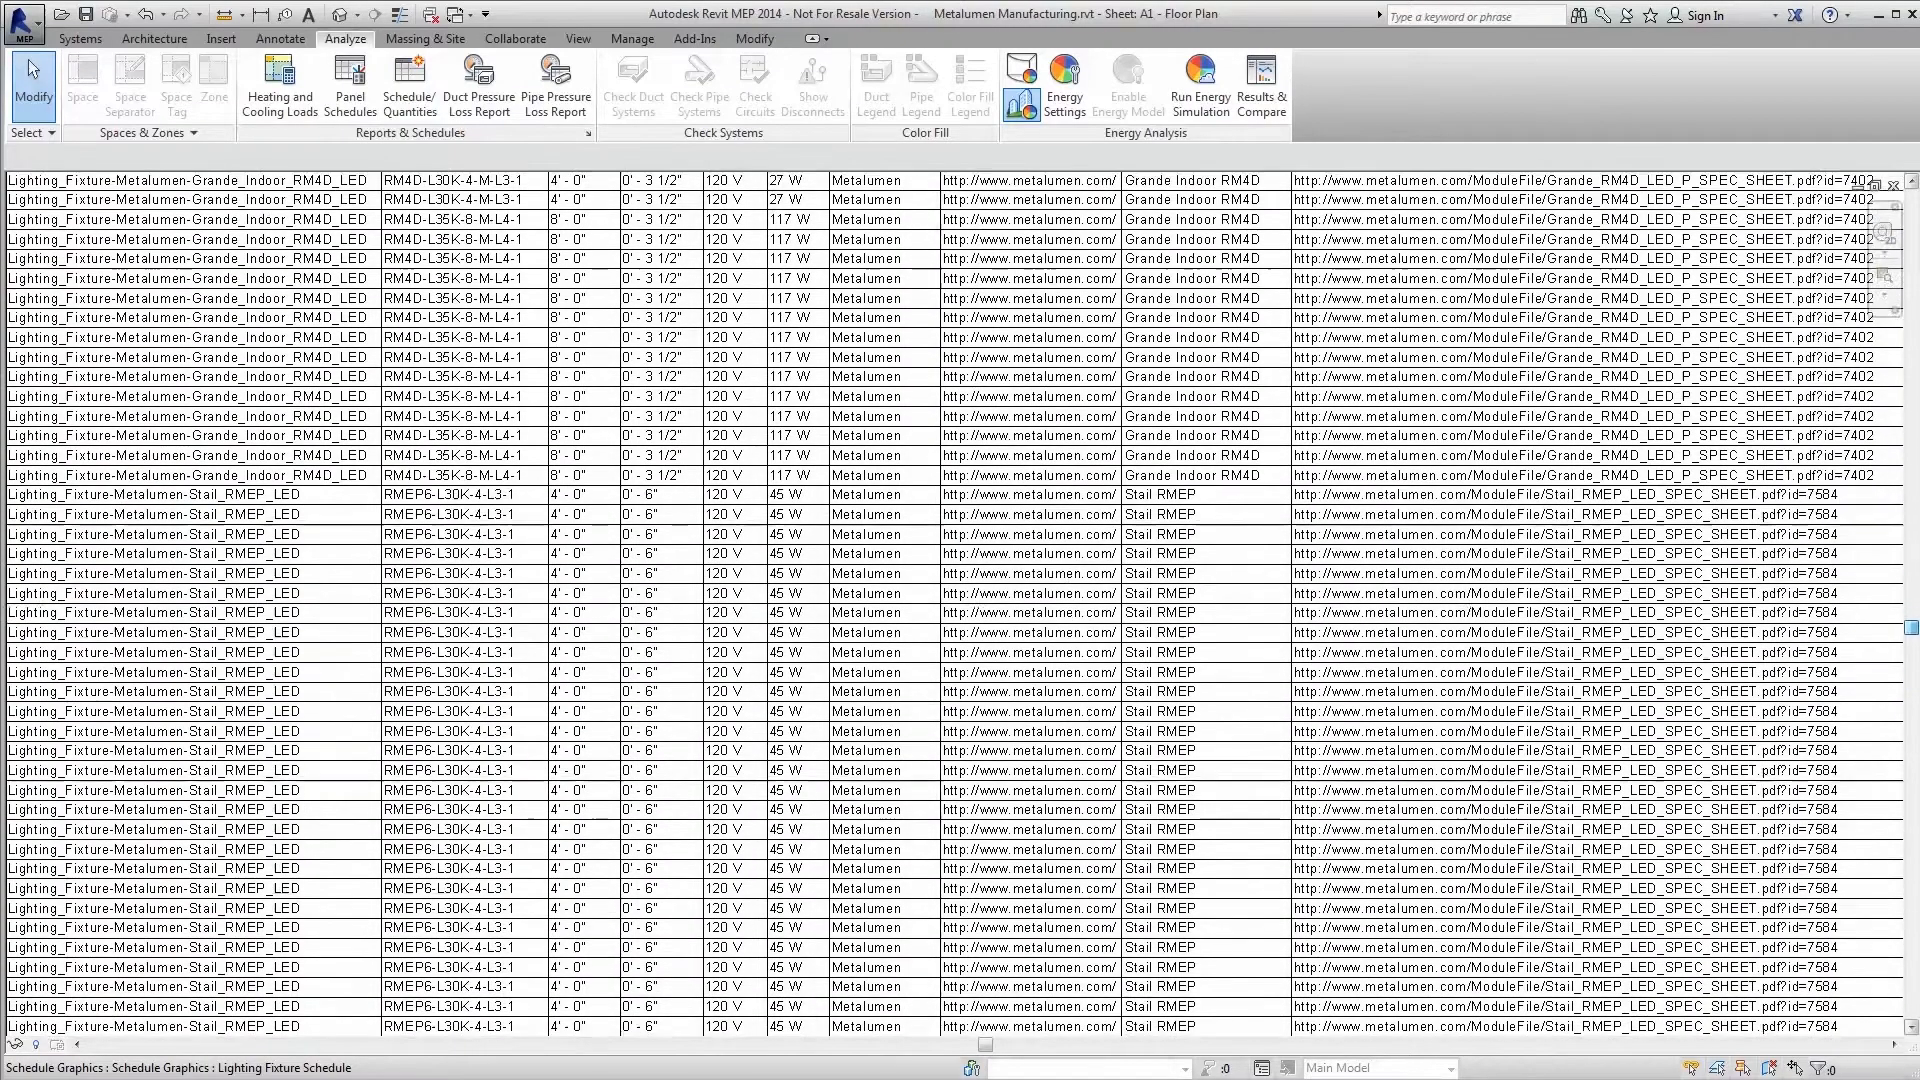
Scroll through the Lighting Fixture Schedule rows for the Grande and Stail fixtures.
scroll("down", 3)
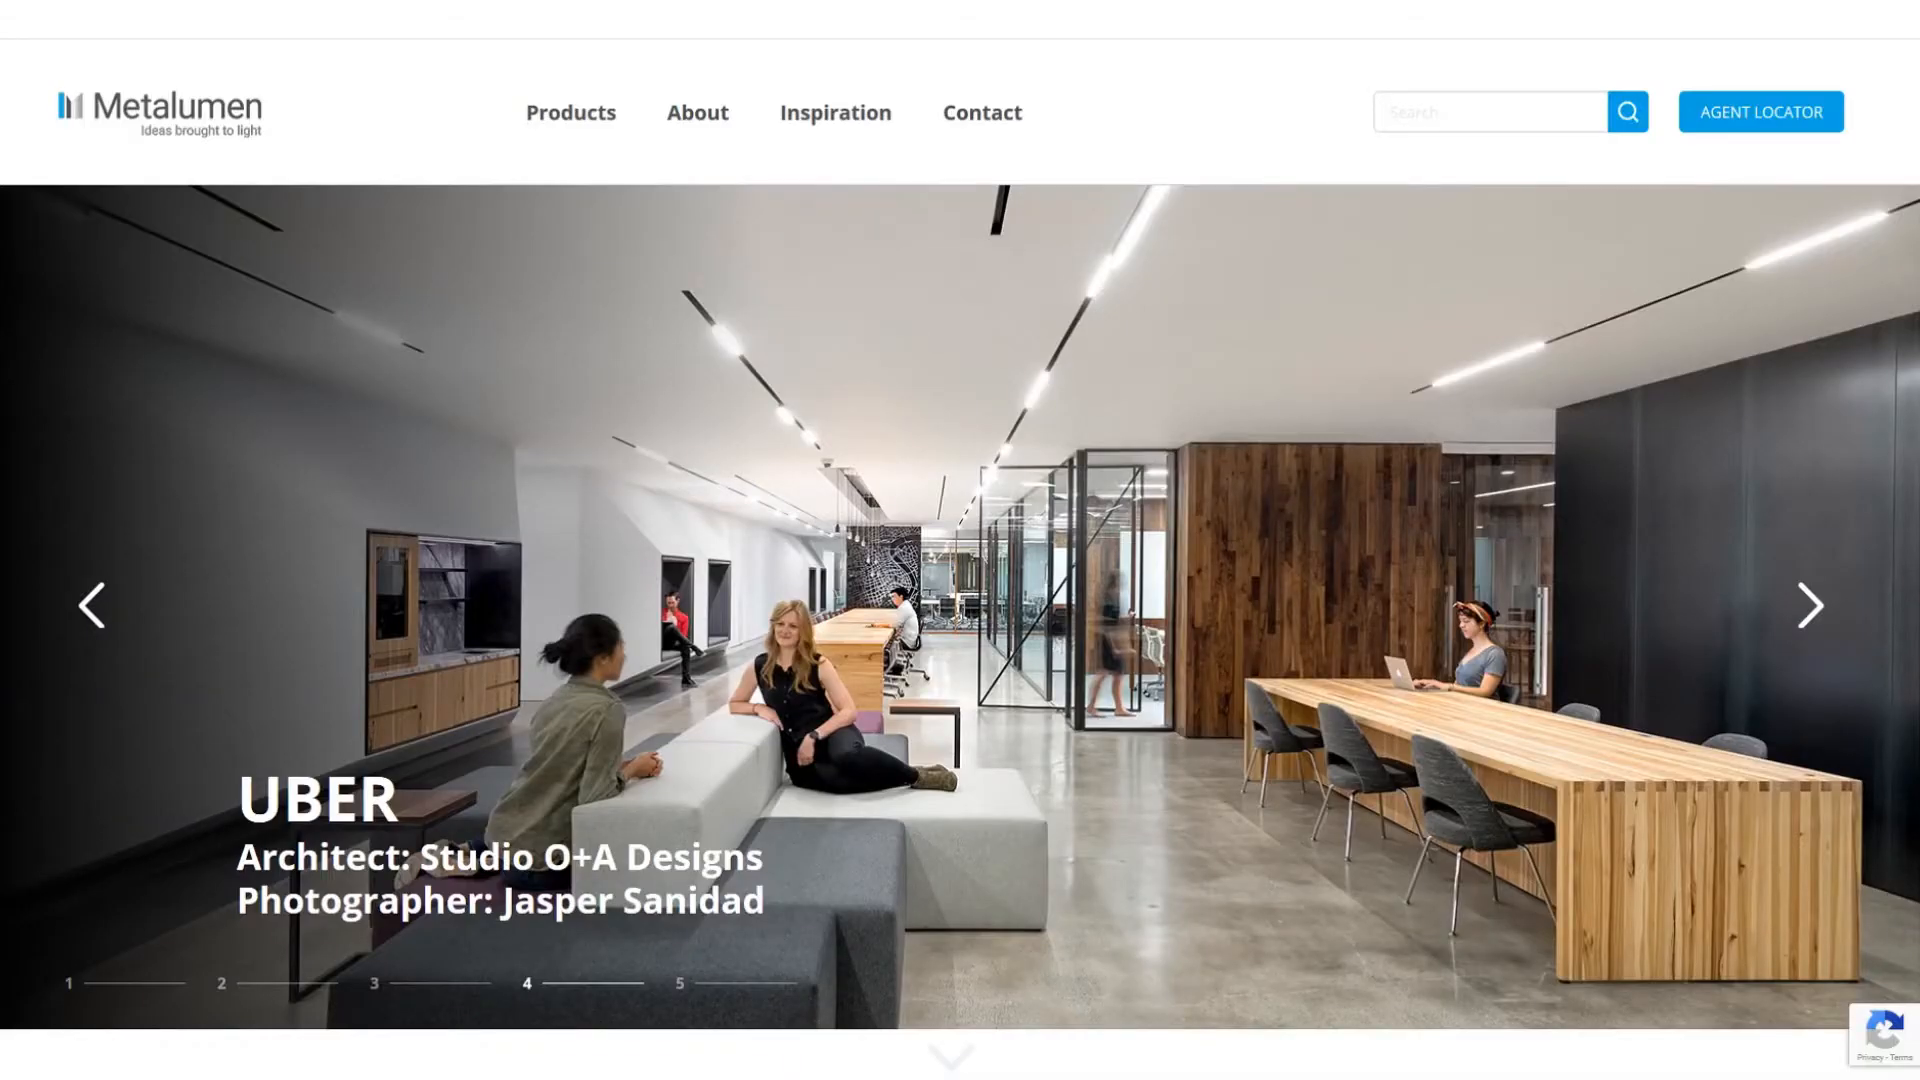
left_click(1809, 605)
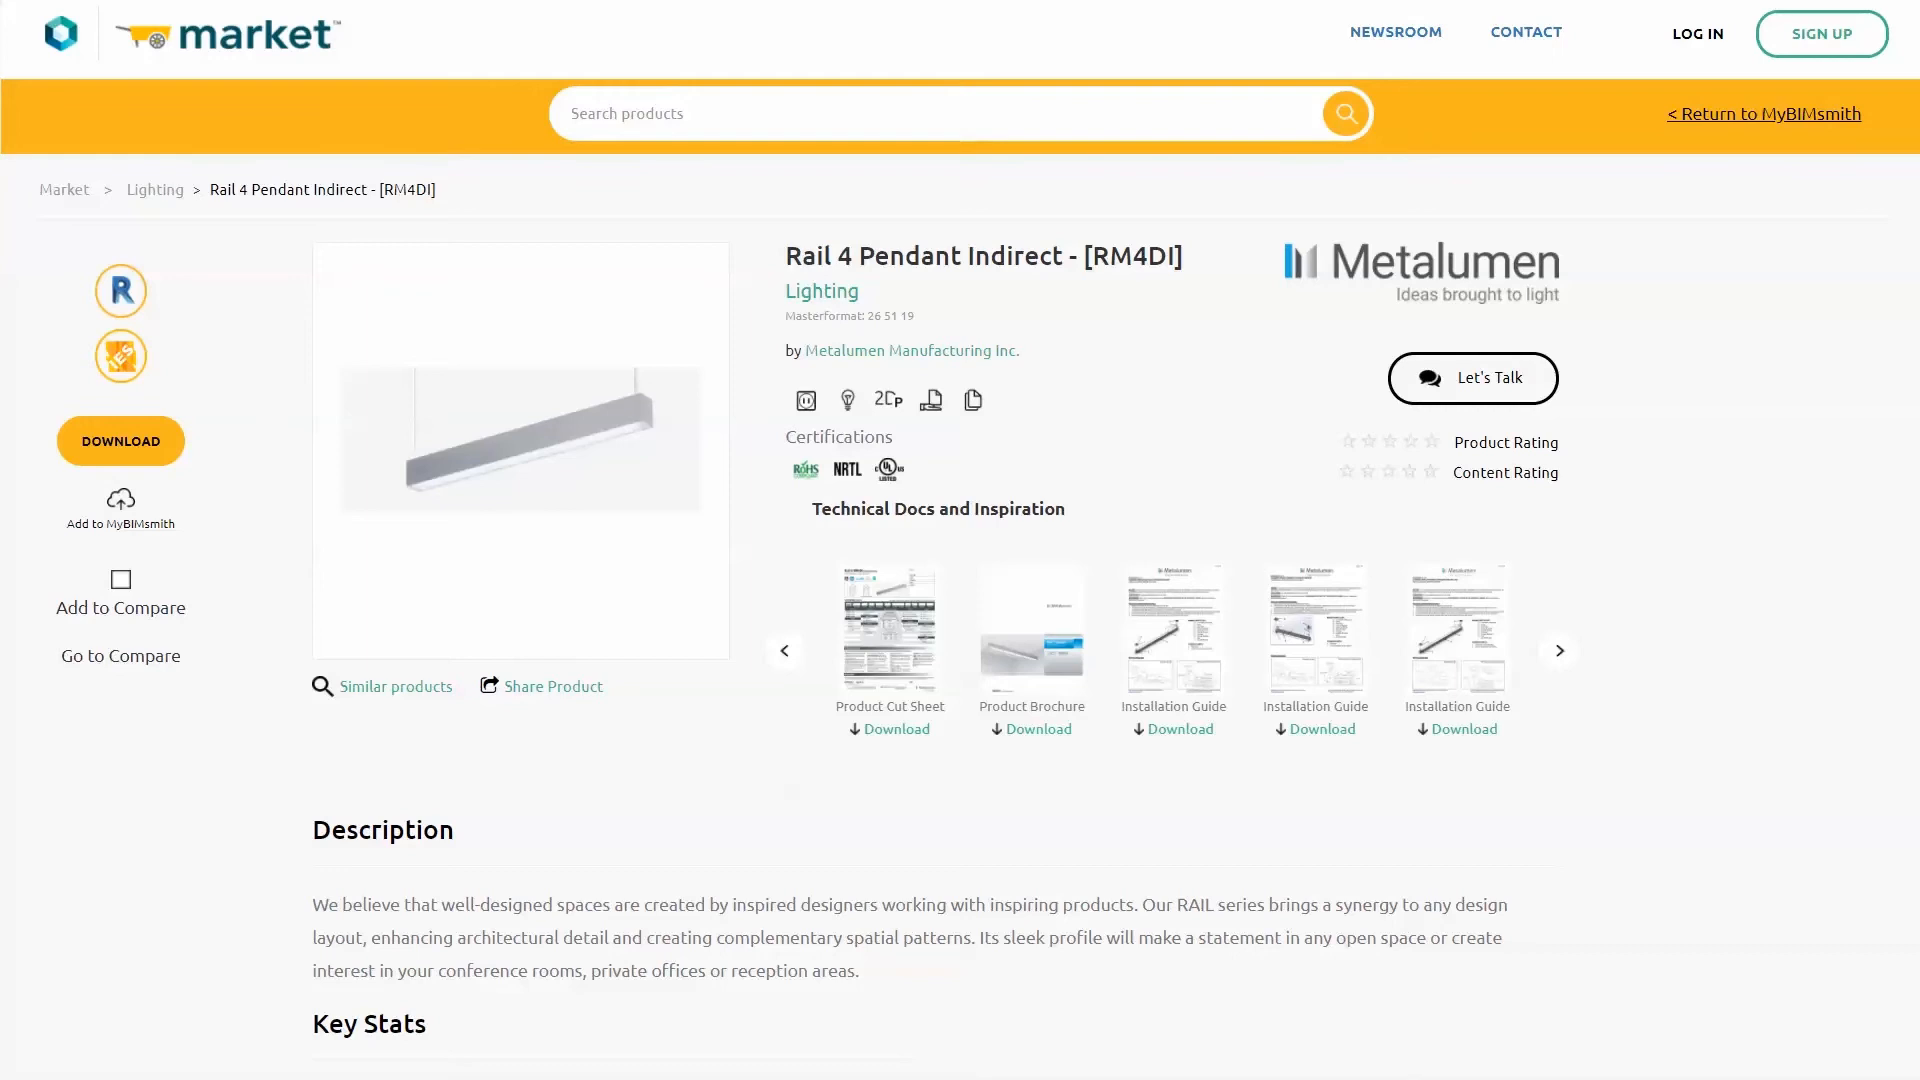
scroll("down", 3)
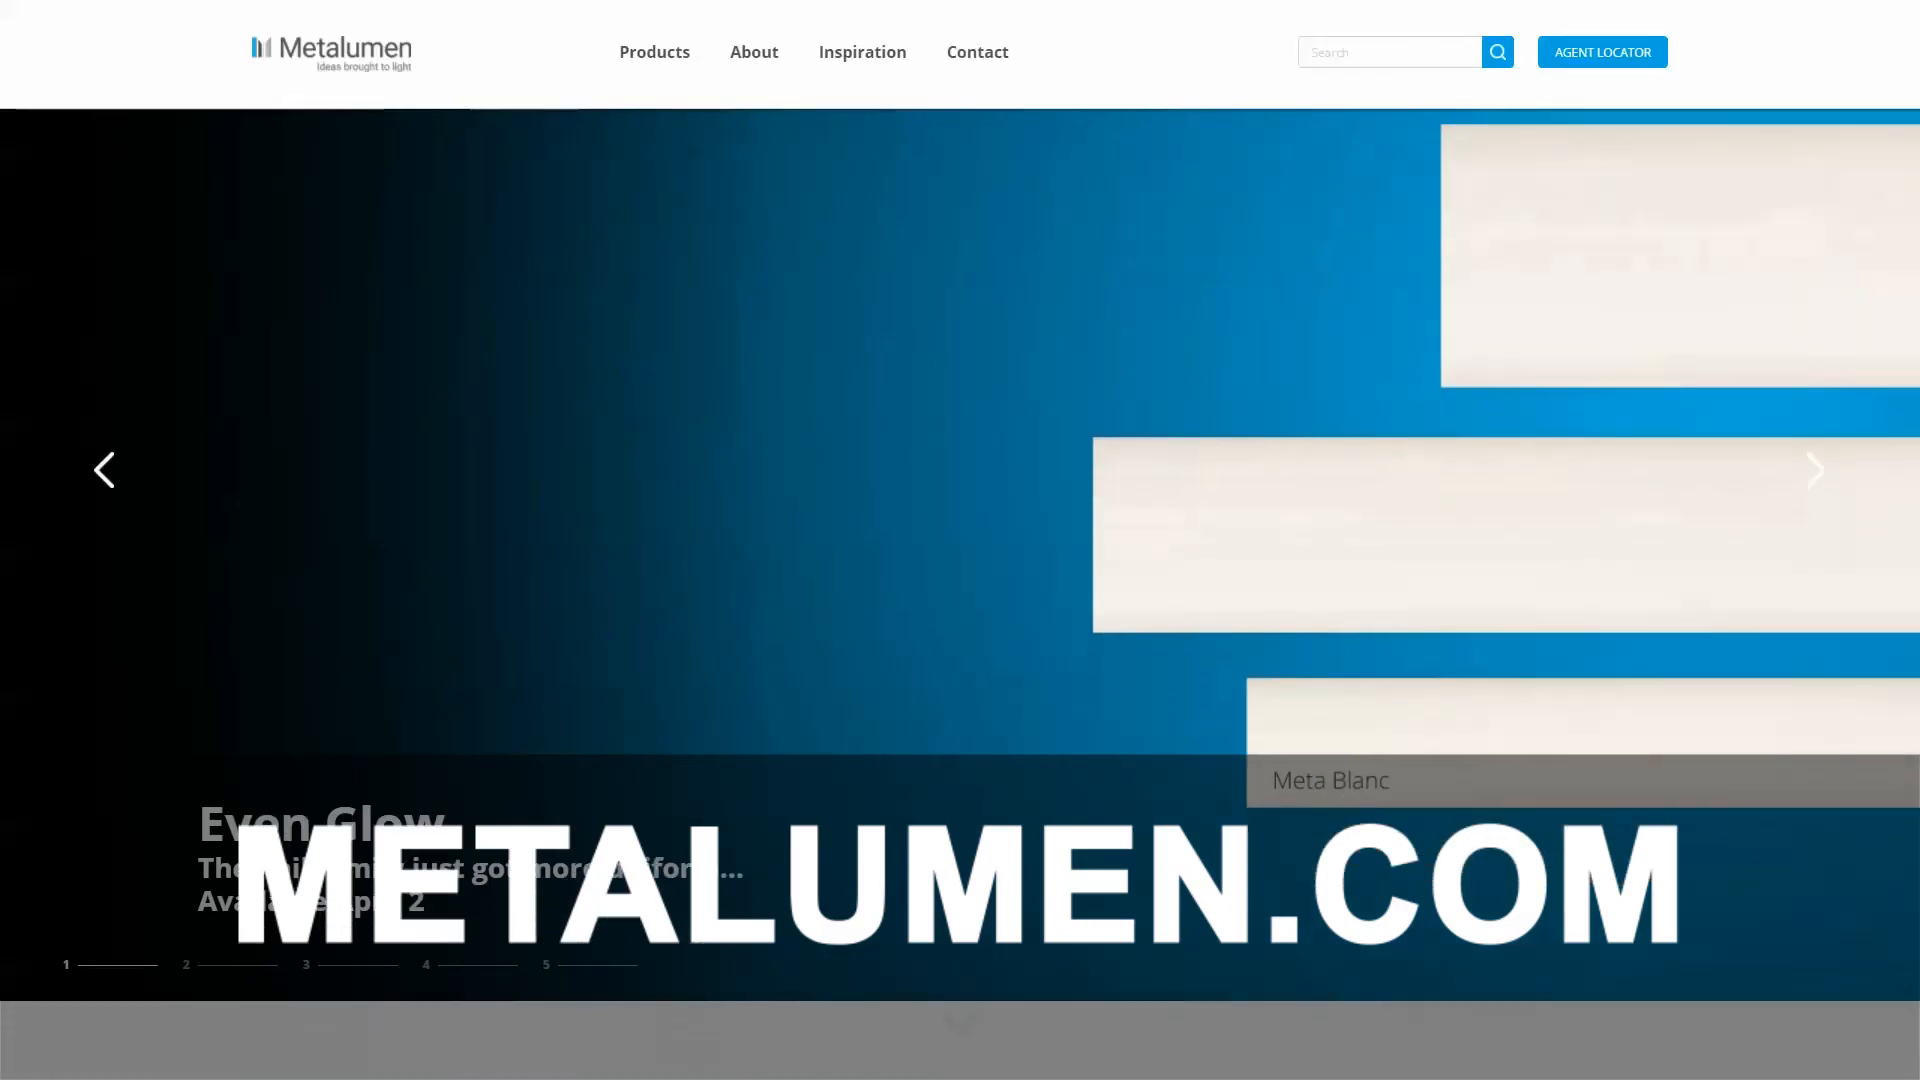
scroll("down", 3)
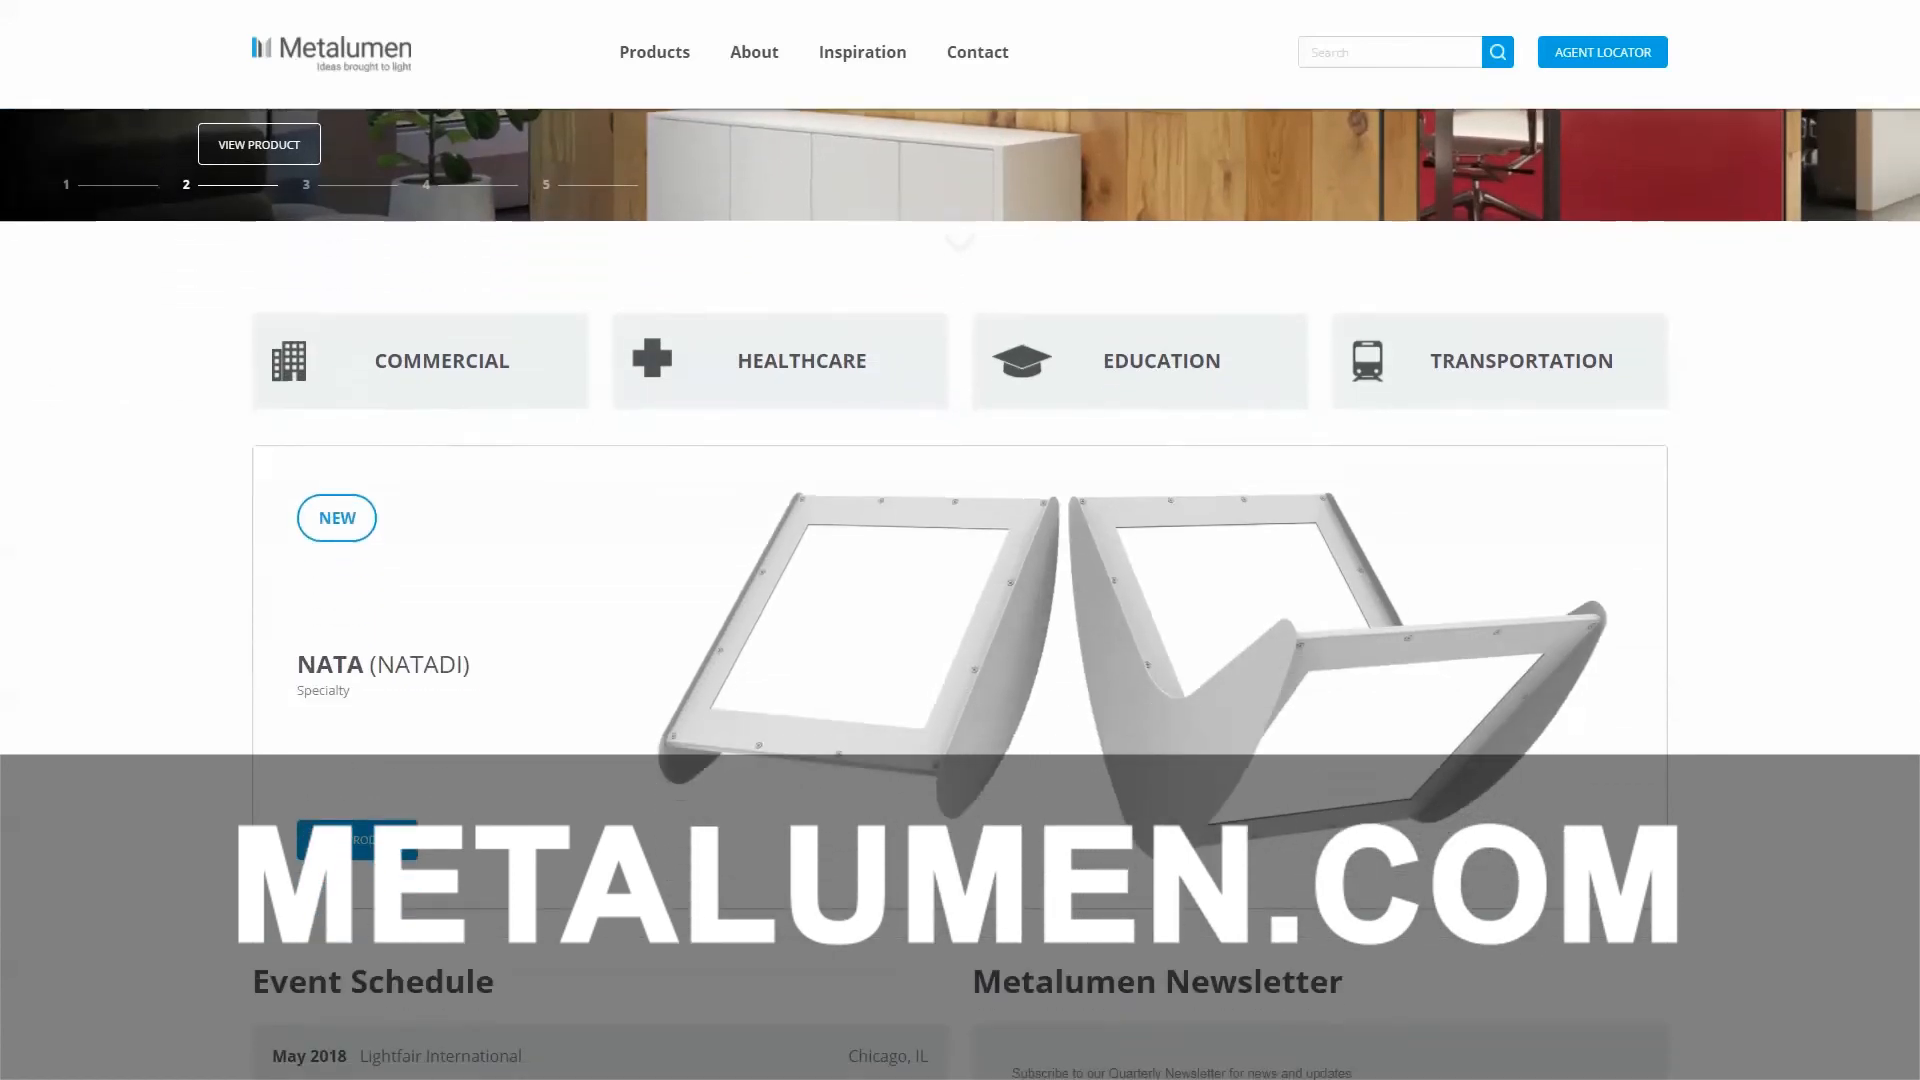